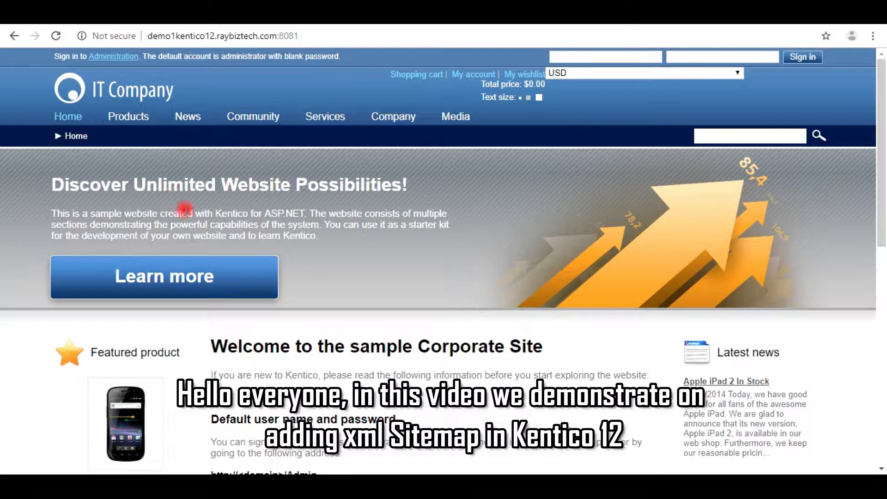
# Sign in to the administration interface as administrator from the Administration link.
pyautogui.scroll(-3)
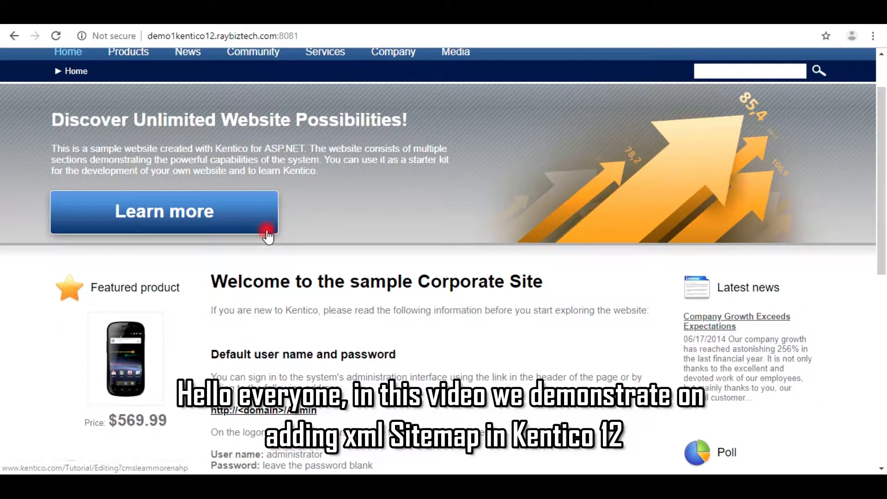
pyautogui.scroll(-3)
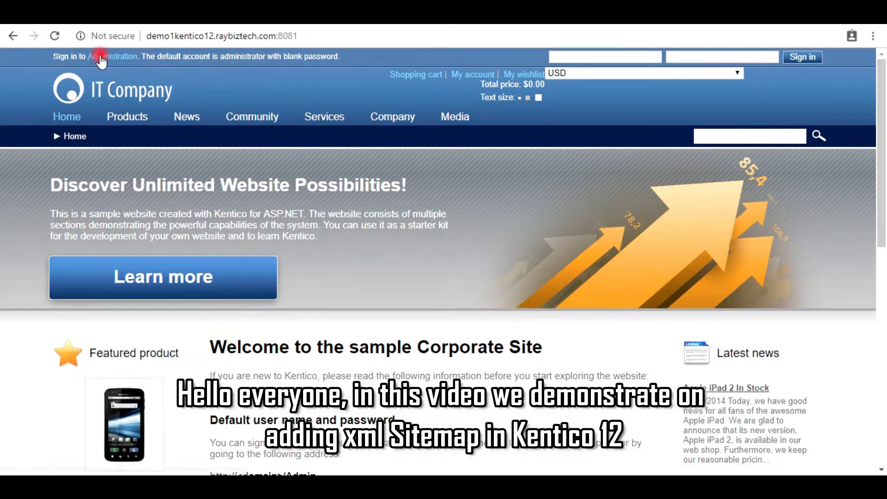
pyautogui.click(115, 57)
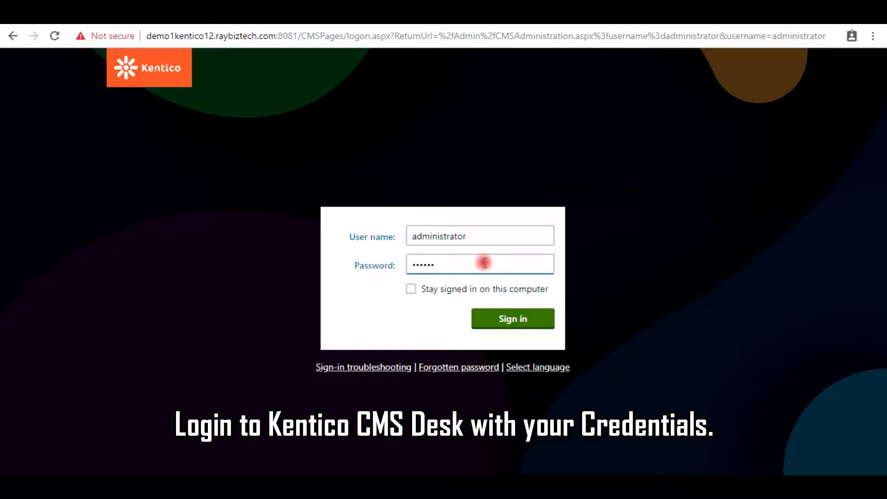
pyautogui.click(512, 319)
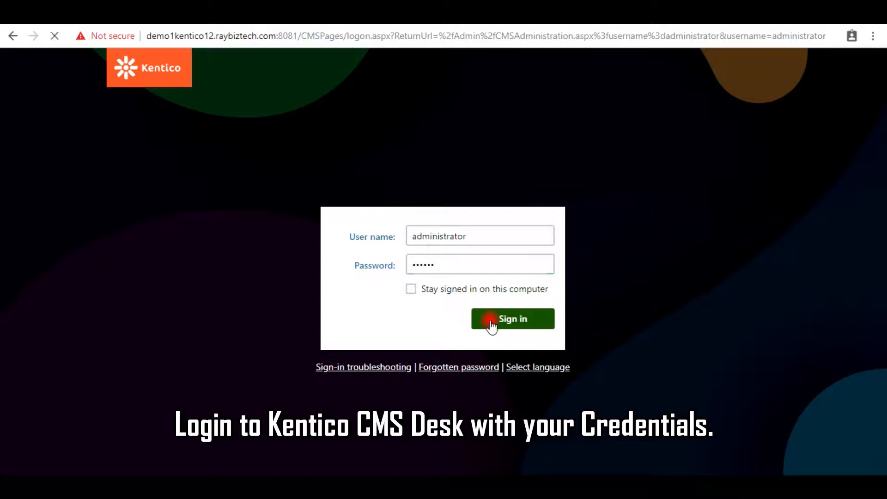
pyautogui.click(511, 319)
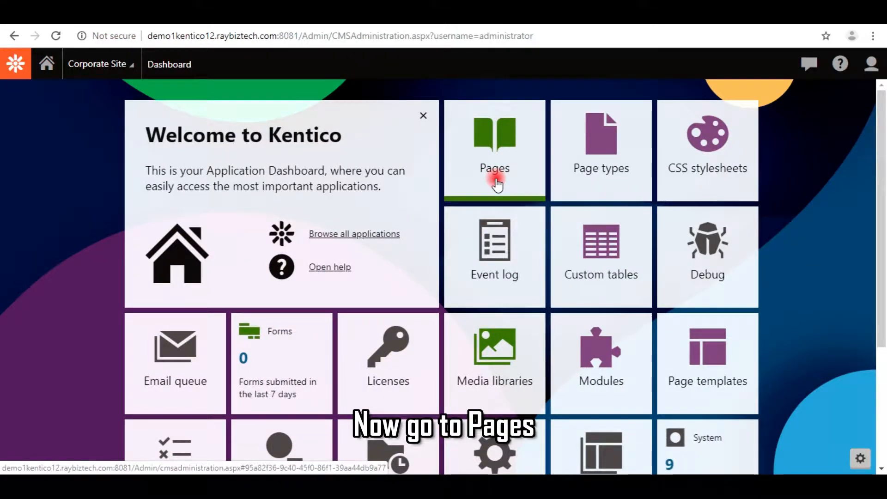
# Show the Corporate Site content tree with the Special Pages folder expanded.
pyautogui.click(493, 141)
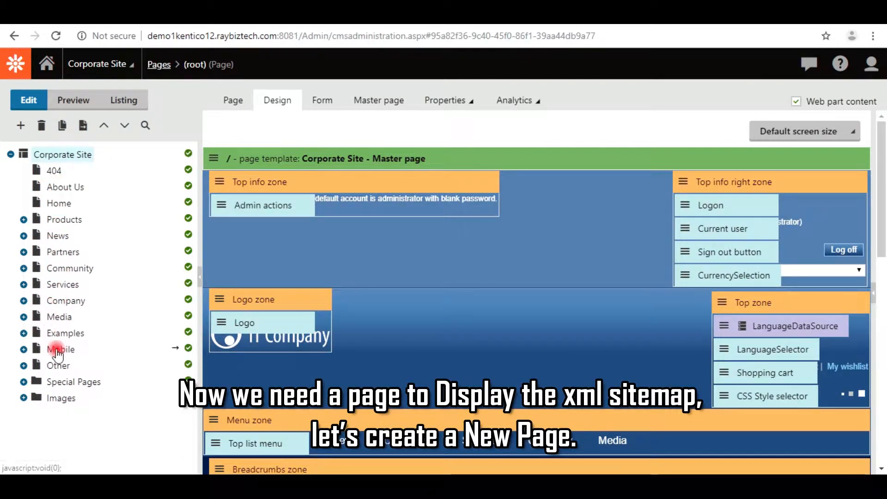
pyautogui.click(24, 382)
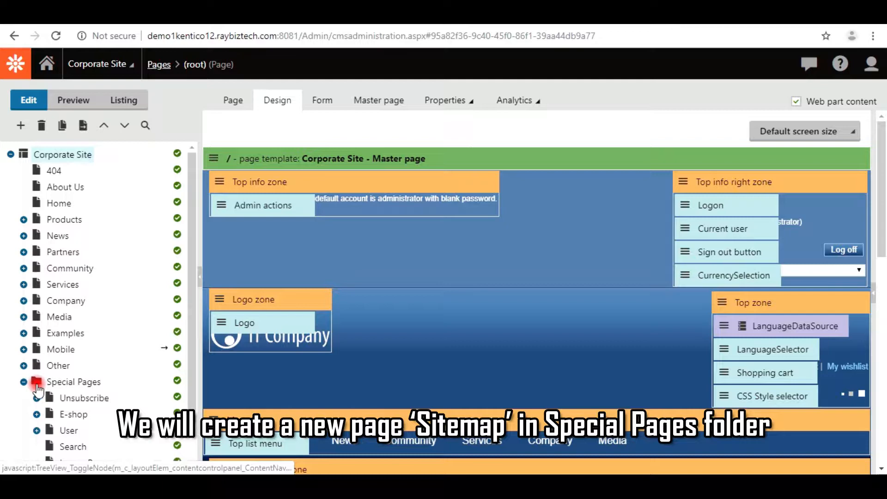
# Create a Page (menu item) named sitemap under Special Pages with a blank Full page layout and save it.
pyautogui.click(74, 381)
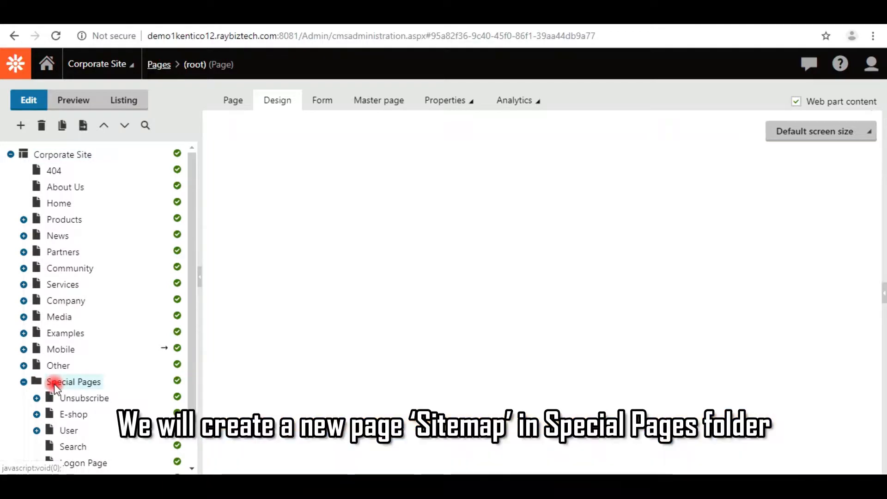
pyautogui.click(20, 125)
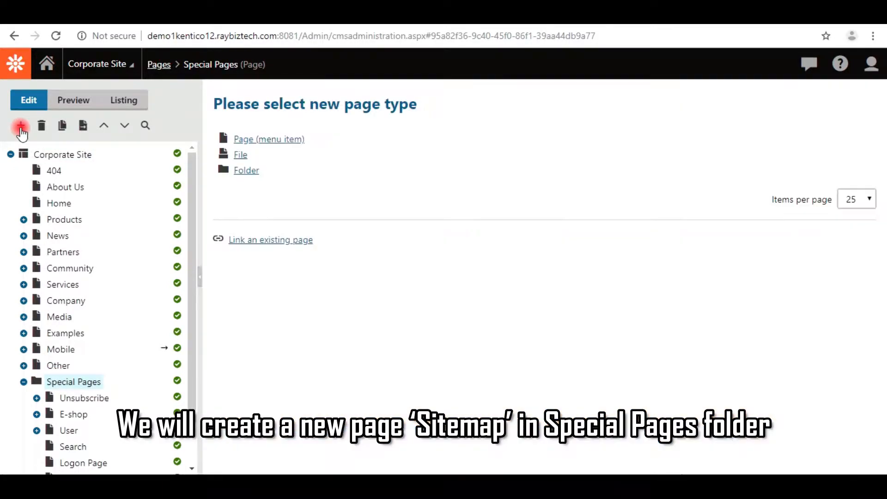
pyautogui.click(269, 138)
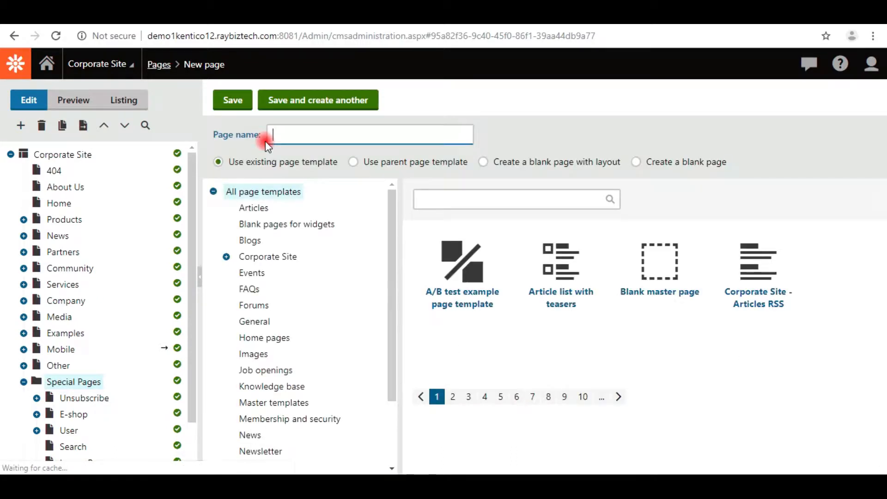
pyautogui.write('s')
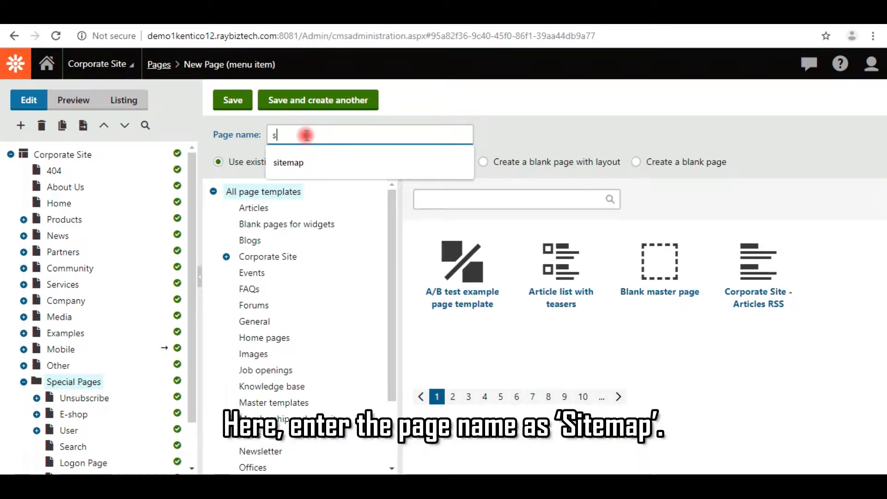
pyautogui.write('itemap')
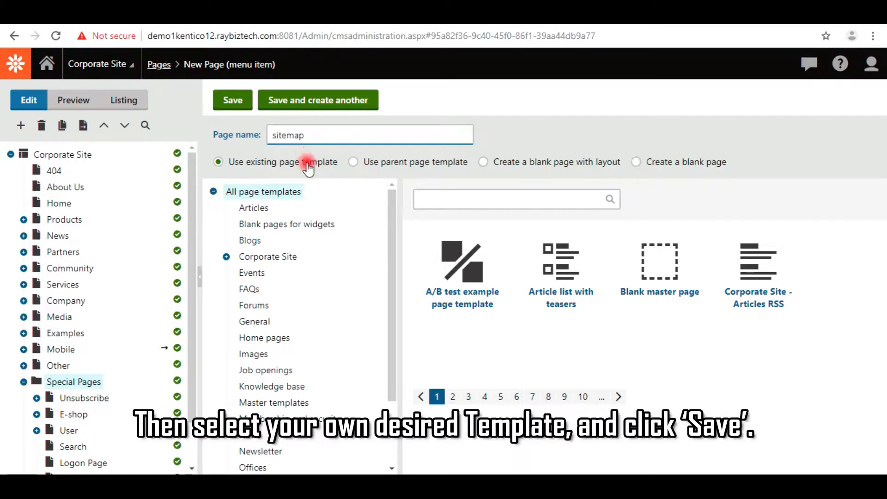
pyautogui.click(483, 162)
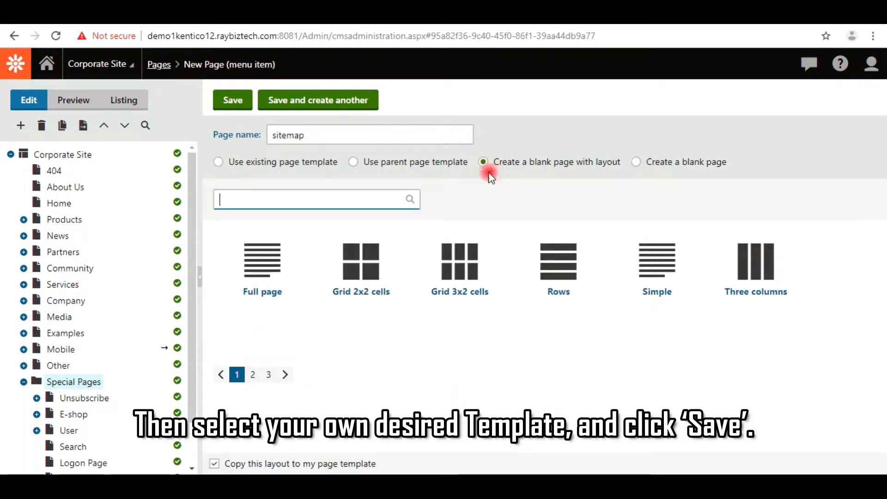
pyautogui.click(261, 266)
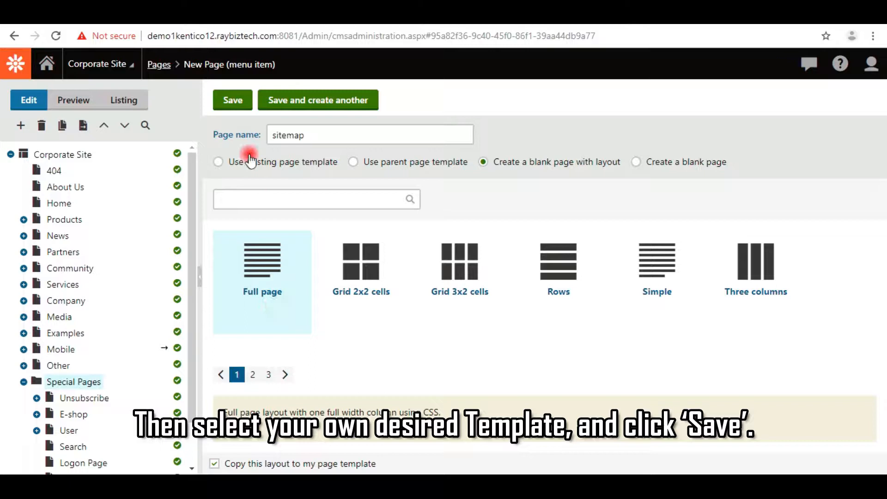
pyautogui.click(233, 99)
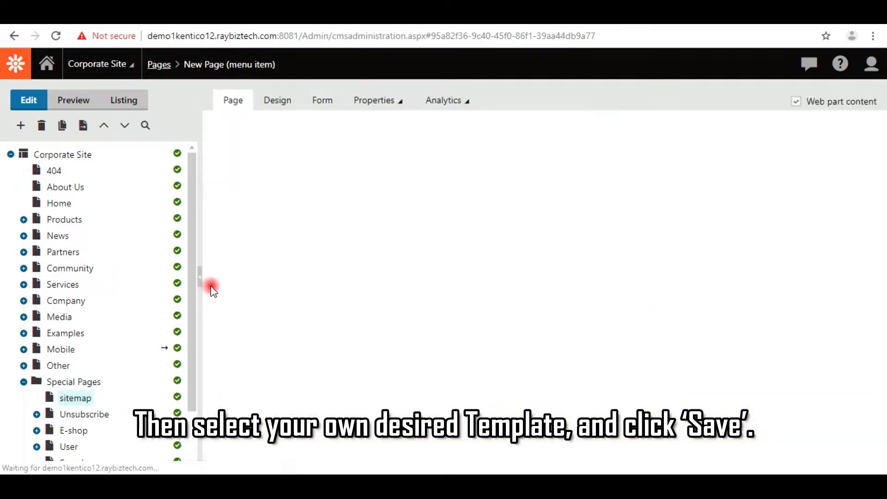
# Show the sitemap page's design view and bring up zoneA's context menu.
pyautogui.click(75, 398)
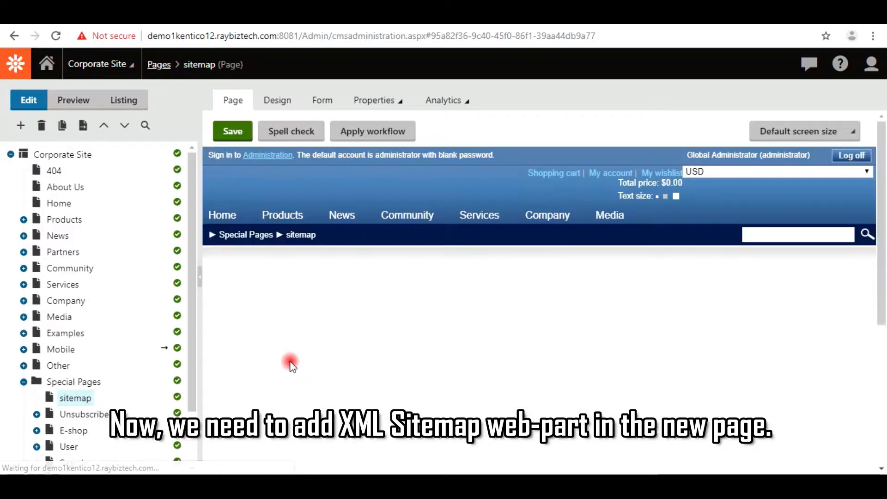
pyautogui.click(277, 99)
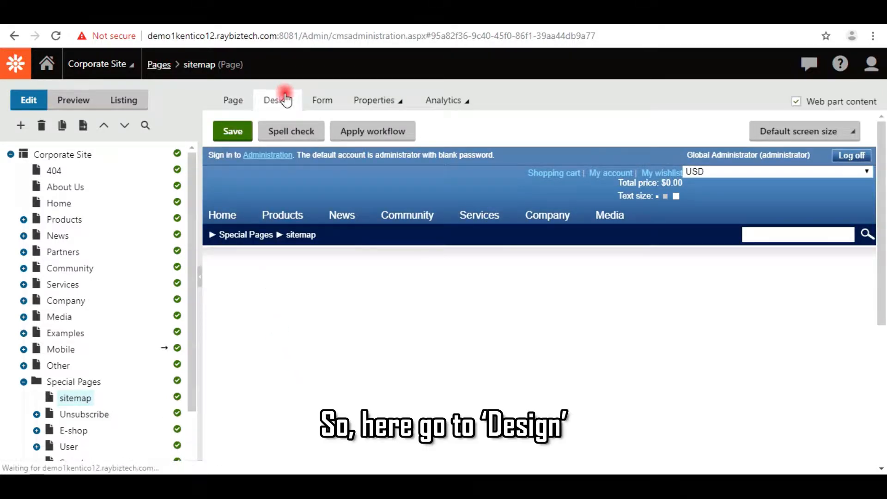
pyautogui.click(276, 100)
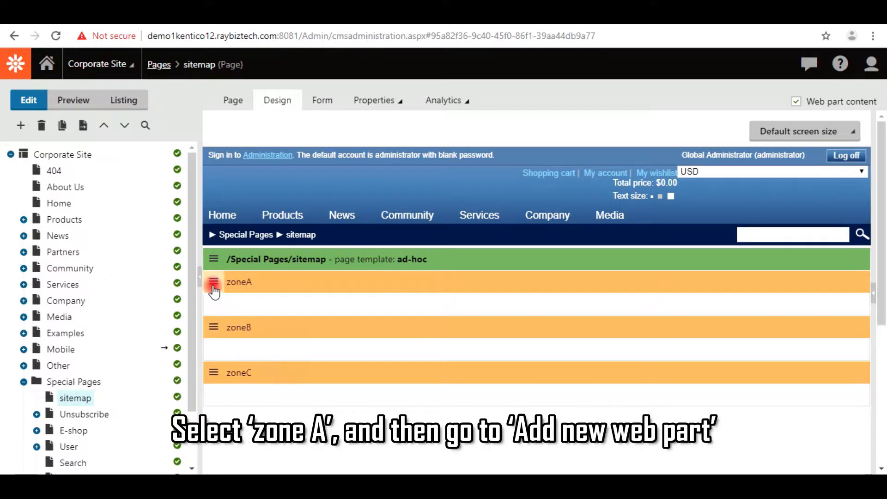
pyautogui.click(213, 281)
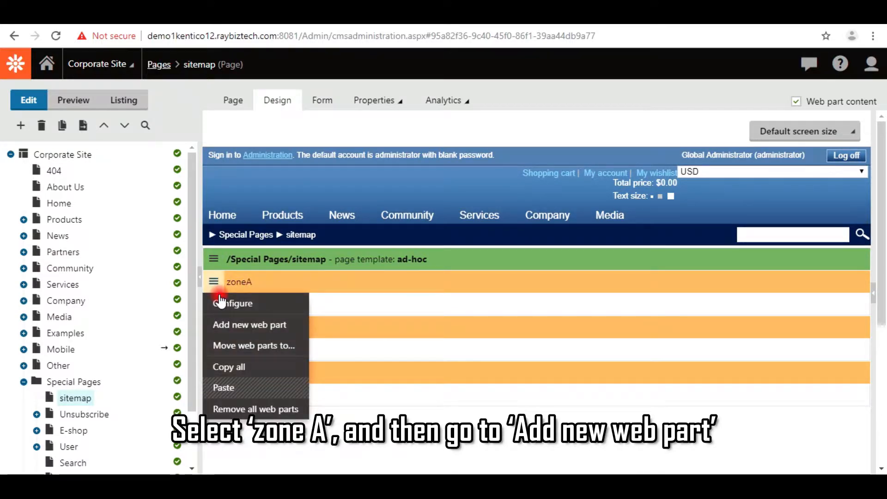
# Add the Google Sitemap (XML Sitemap) web part to zoneA via the web part search.
pyautogui.click(249, 324)
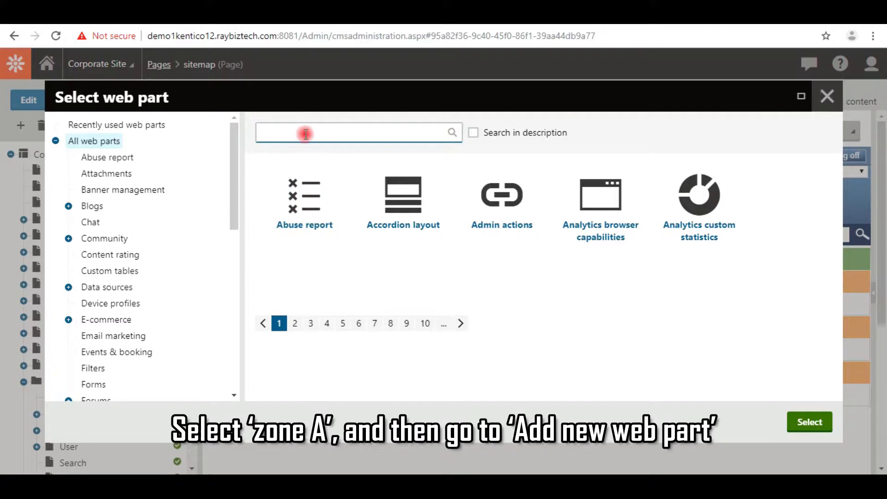
pyautogui.write('s')
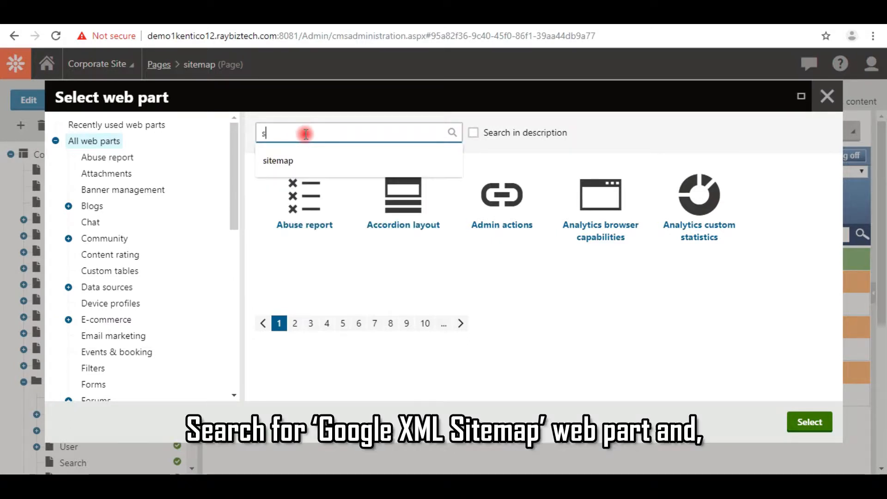
pyautogui.write('ite')
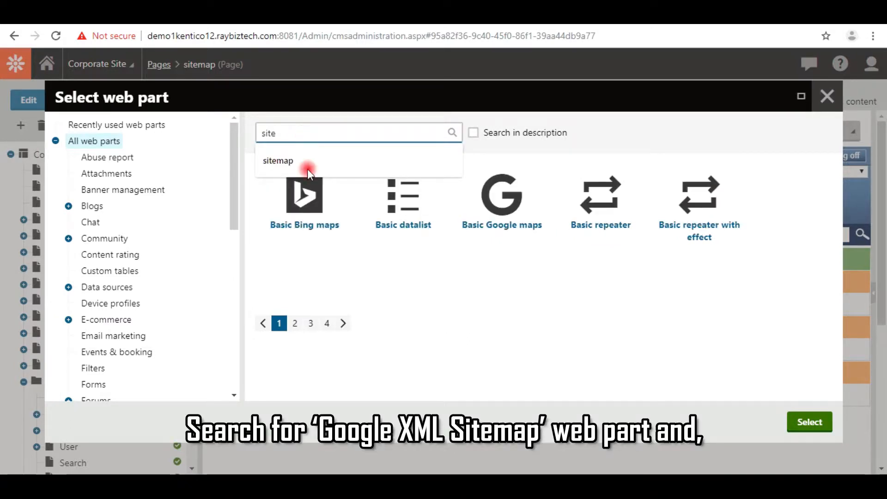
pyautogui.click(278, 161)
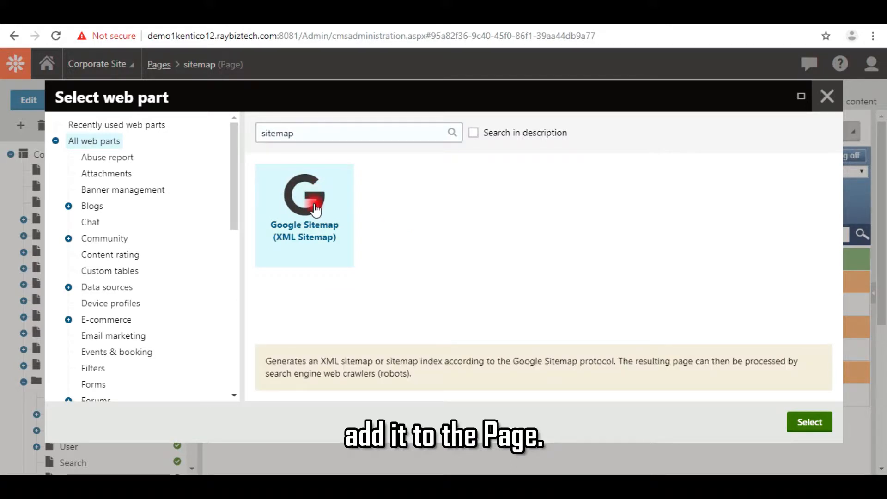
pyautogui.click(808, 421)
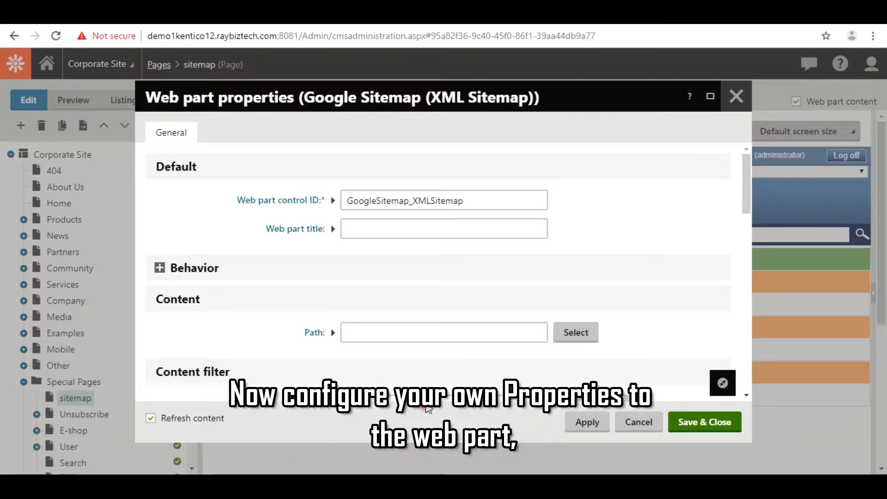
# Title the web part Google Sitemap and set its Site name to Corporate Site.
pyautogui.write('G')
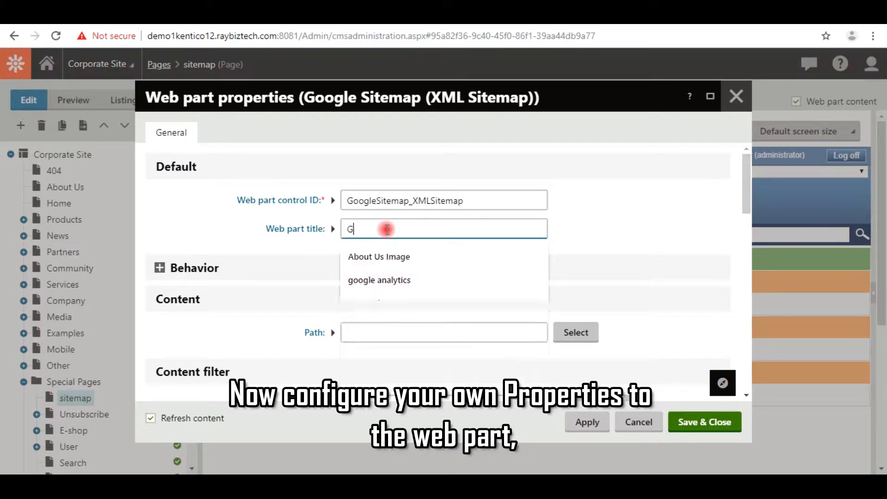
pyautogui.write('oogle')
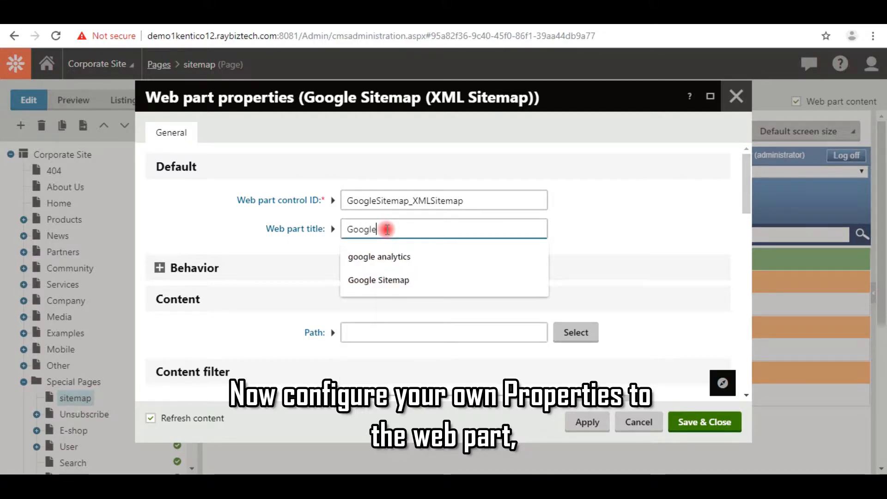
pyautogui.write('Sitemap')
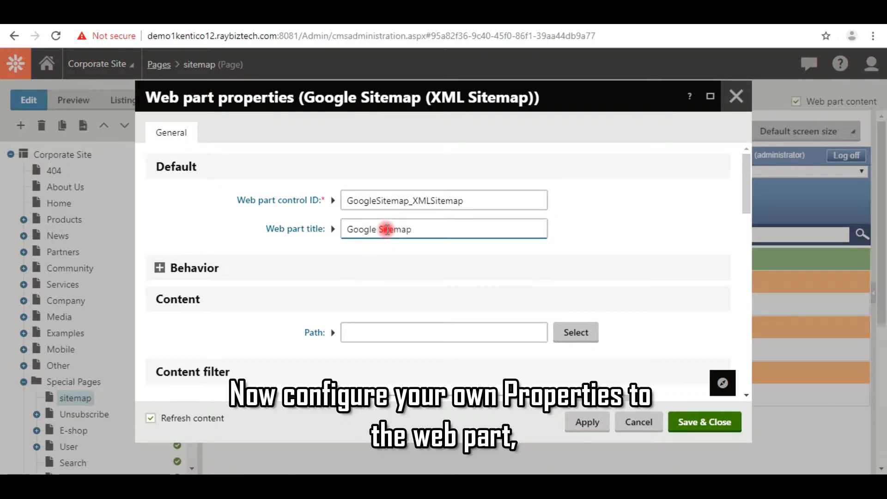
pyautogui.scroll(-3)
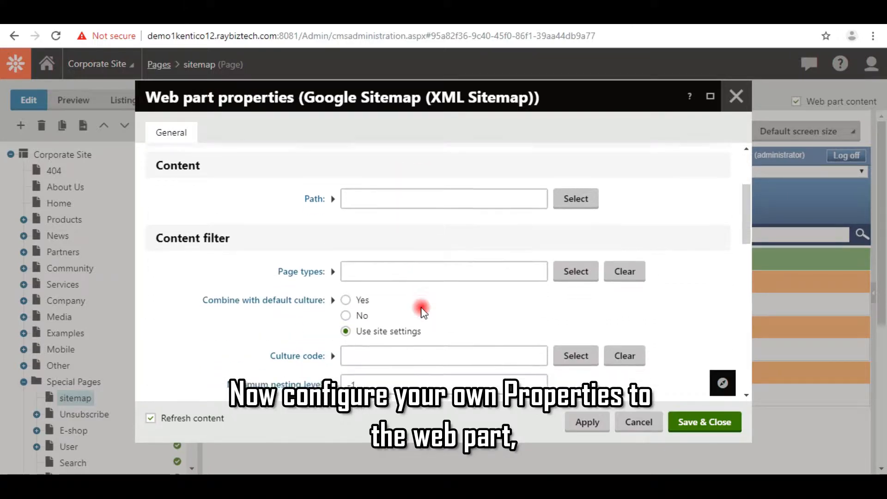
pyautogui.click(443, 279)
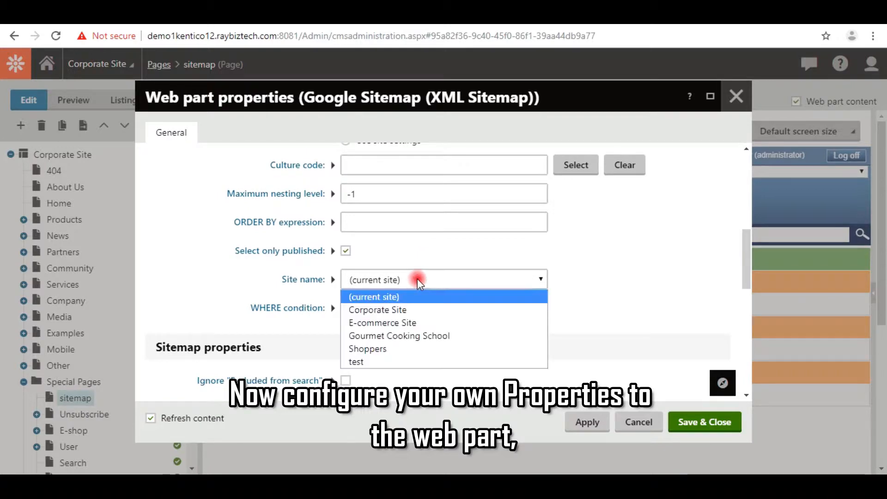
pyautogui.click(377, 310)
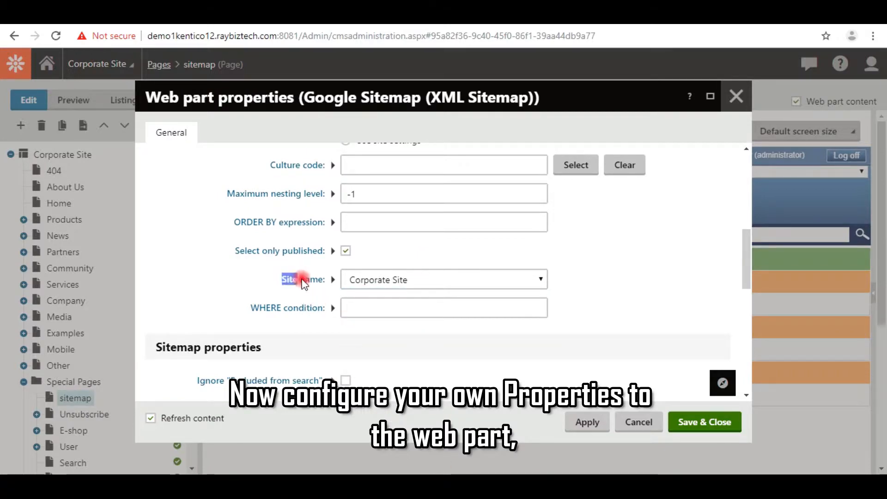
pyautogui.moveTo(298, 288)
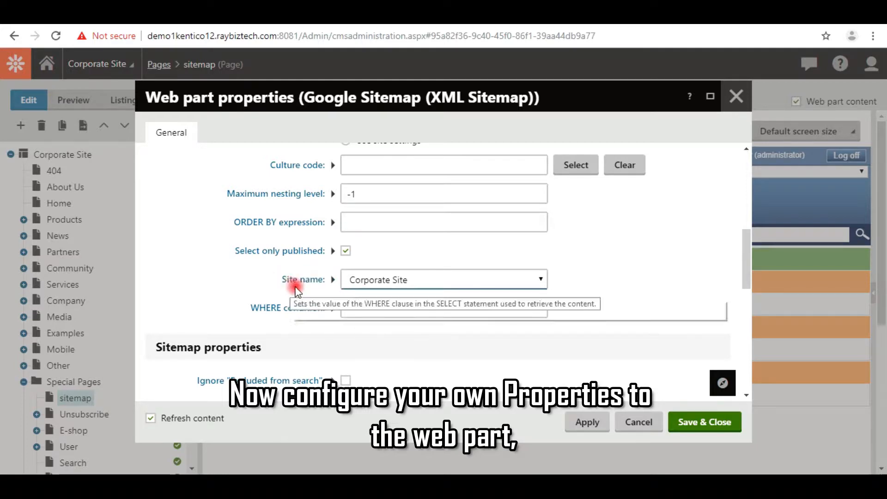
# Review the Performance options, then save and close the web part properties.
pyautogui.scroll(-3)
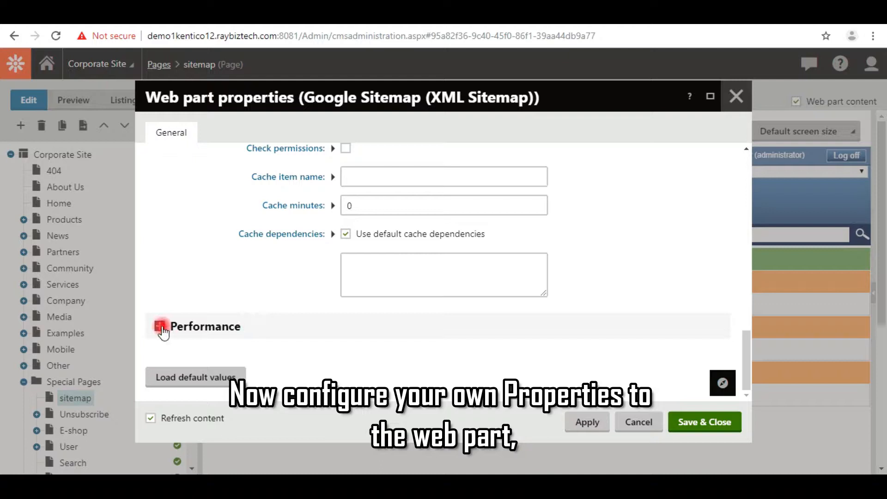
pyautogui.click(160, 326)
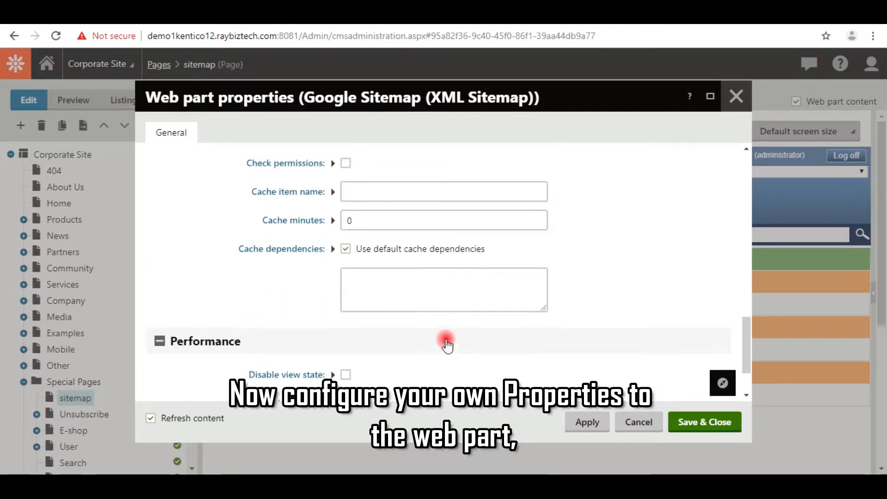
pyautogui.scroll(-3)
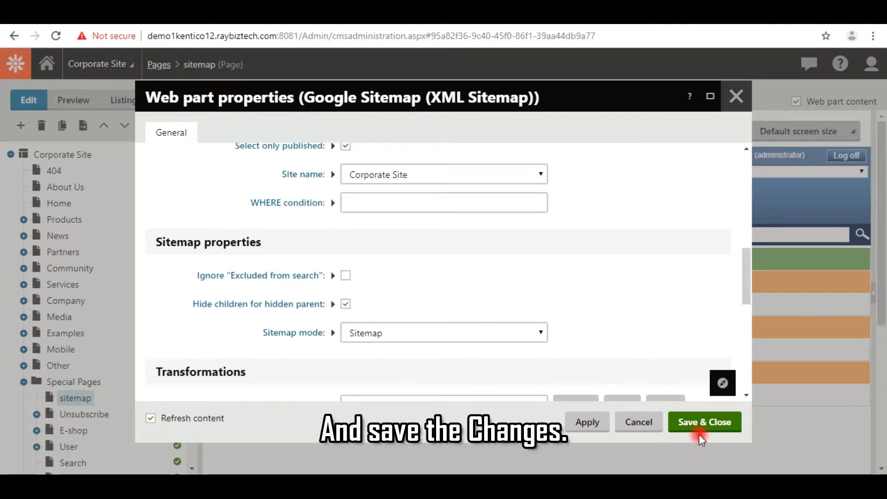
pyautogui.click(704, 421)
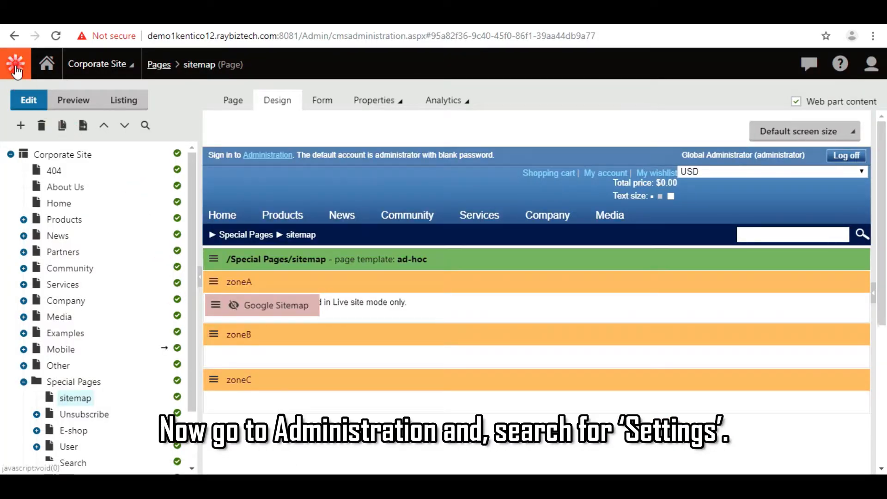
# Reach the Settings application from the Applications list.
pyautogui.click(16, 64)
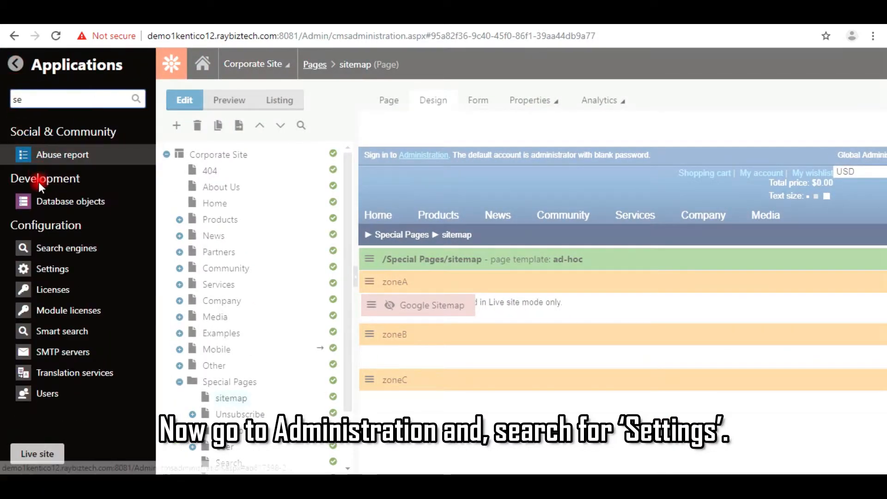
pyautogui.click(52, 269)
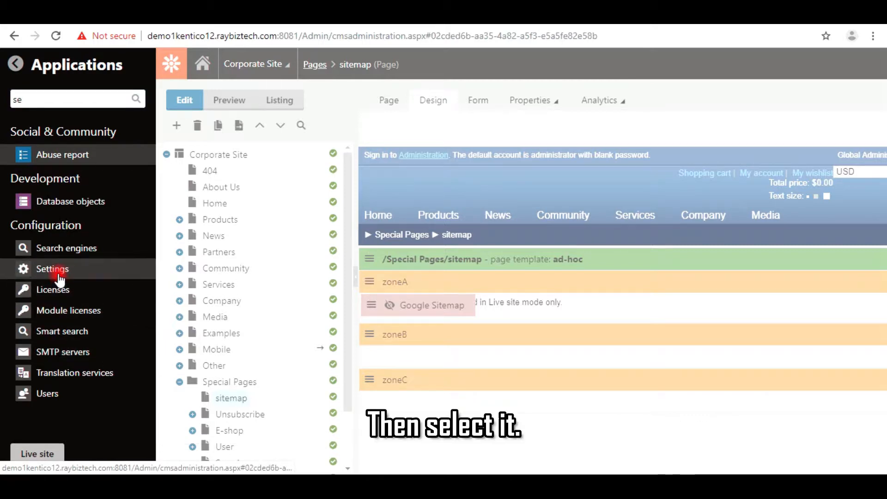
pyautogui.click(52, 269)
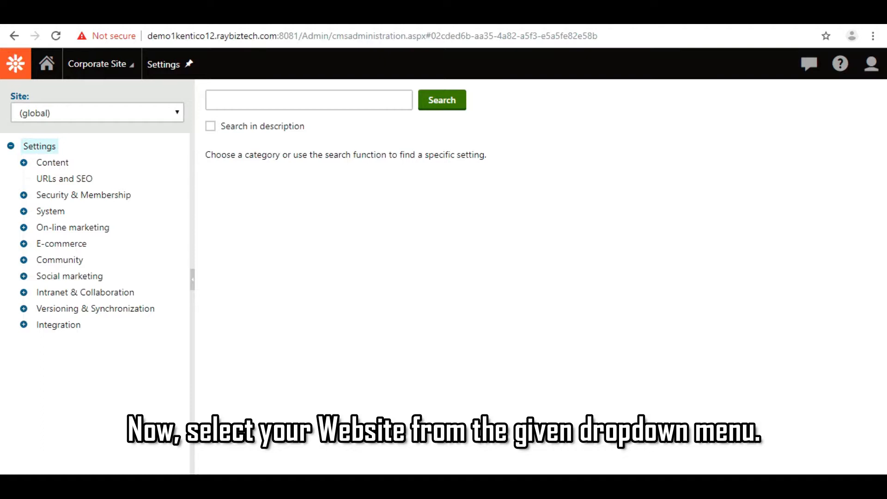
# Scope settings to Corporate Site and show the URLs and SEO search engine optimization section.
pyautogui.click(96, 112)
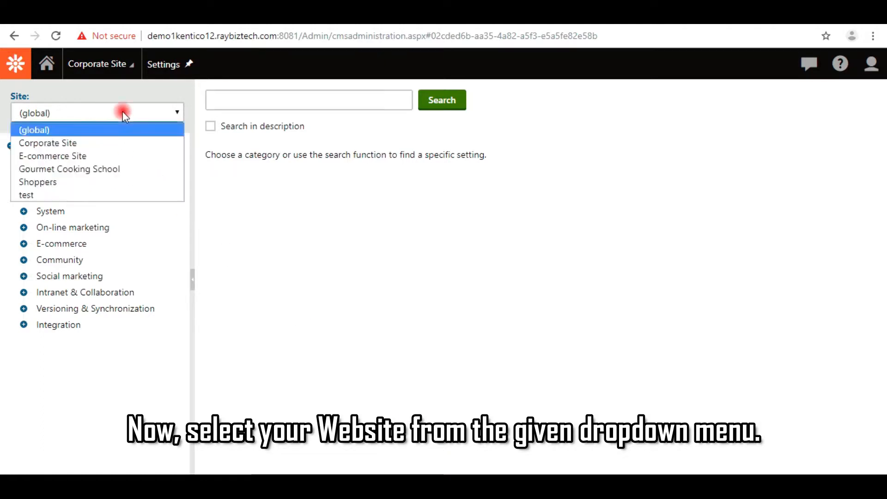
pyautogui.click(47, 143)
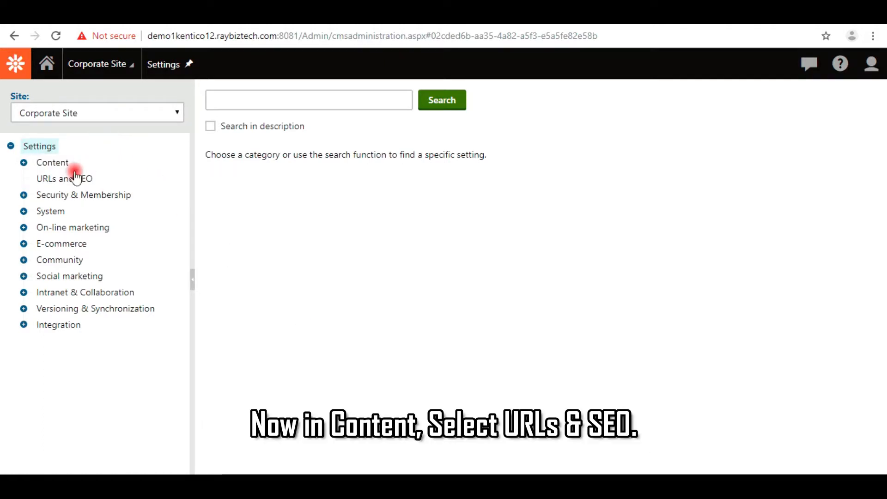
pyautogui.click(64, 178)
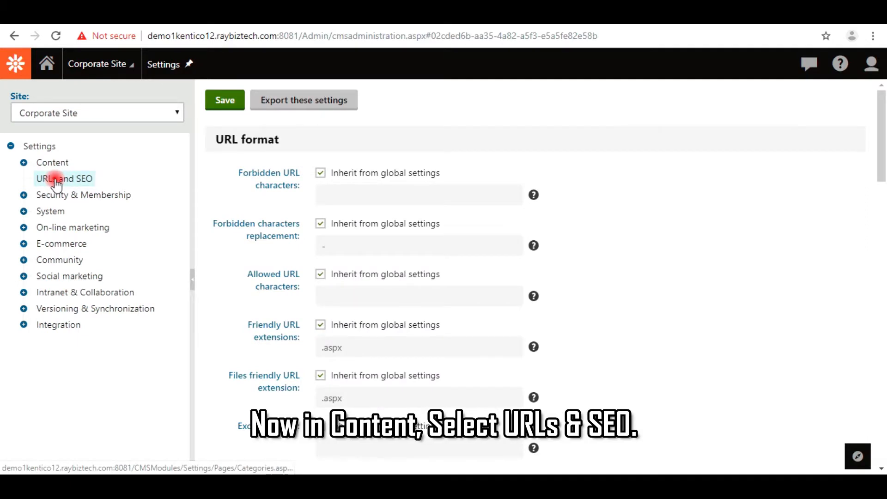
pyautogui.scroll(-3)
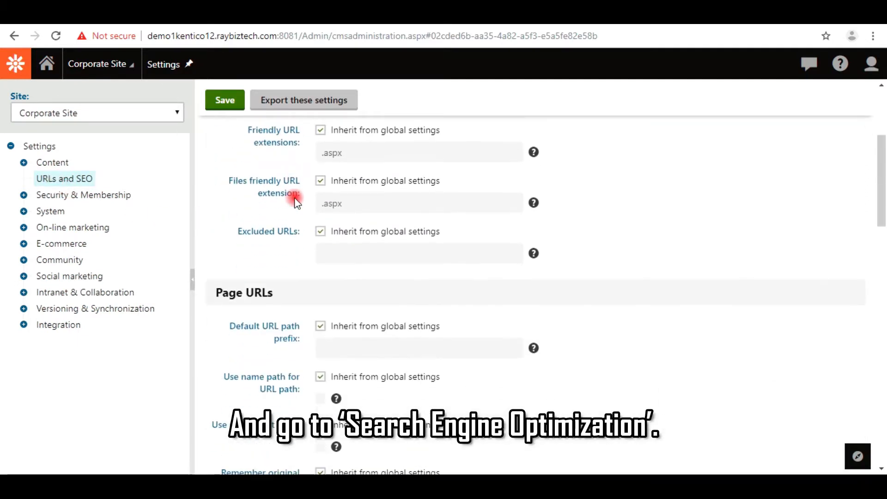
pyautogui.scroll(-3)
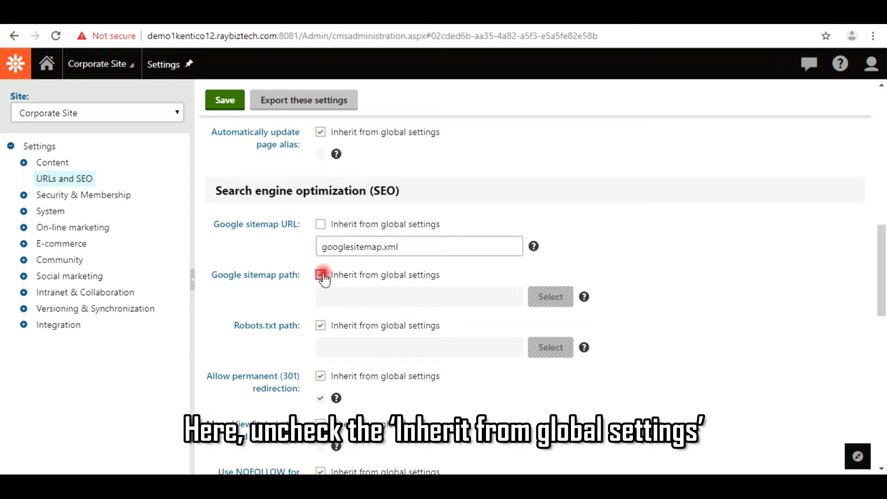
# Stop inheriting the global Google sitemap path and bring up its Select path dialog.
pyautogui.click(321, 274)
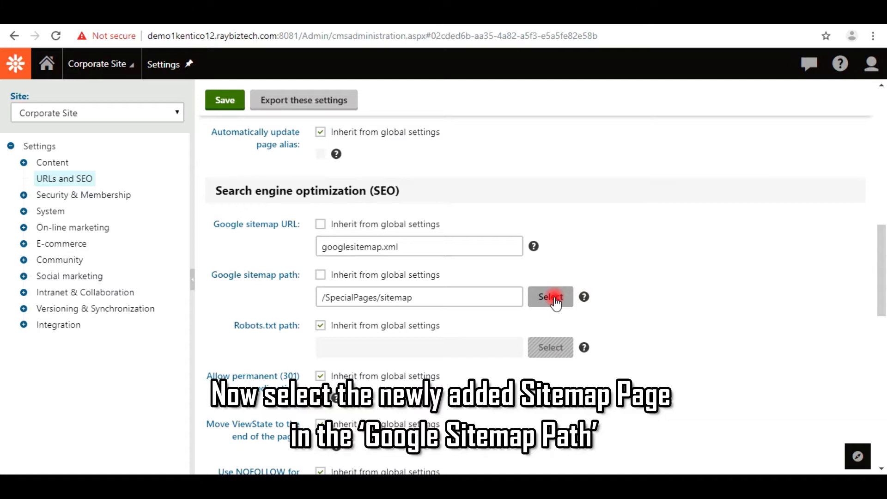
pyautogui.click(549, 297)
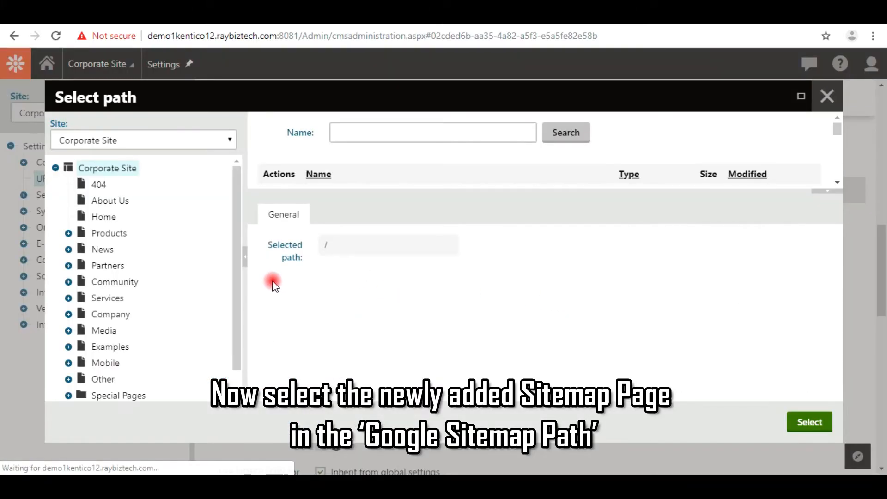
# Pick Special Pages > sitemap as the Google sitemap path and confirm it.
pyautogui.scroll(-3)
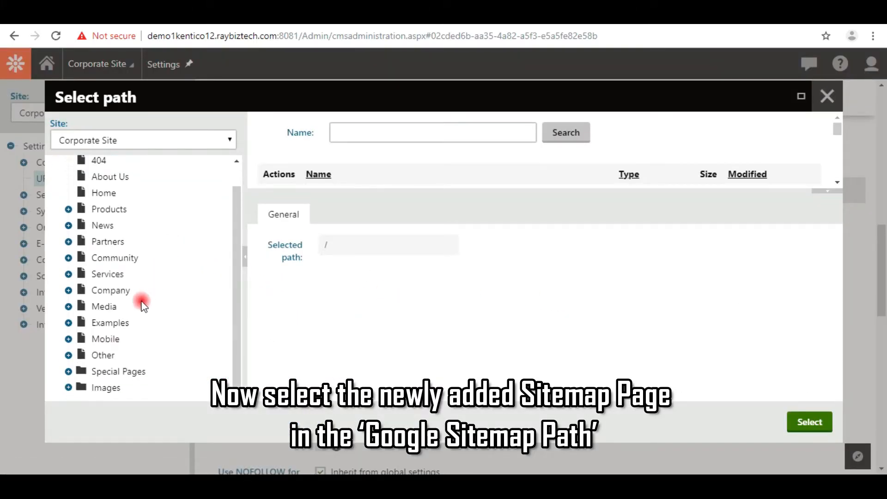
pyautogui.click(68, 371)
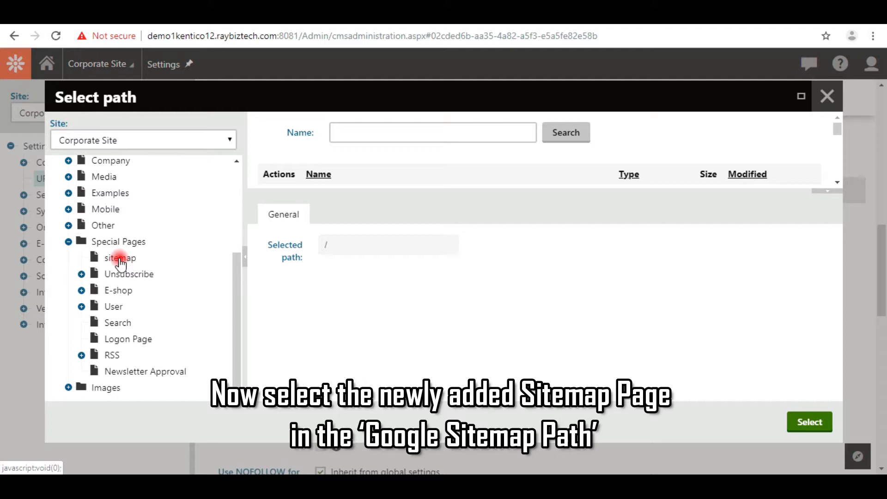
pyautogui.click(120, 258)
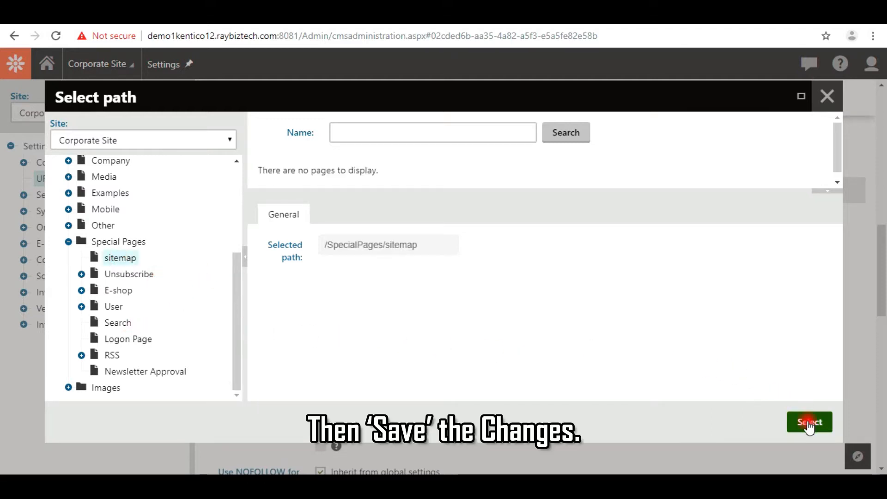
pyautogui.click(809, 422)
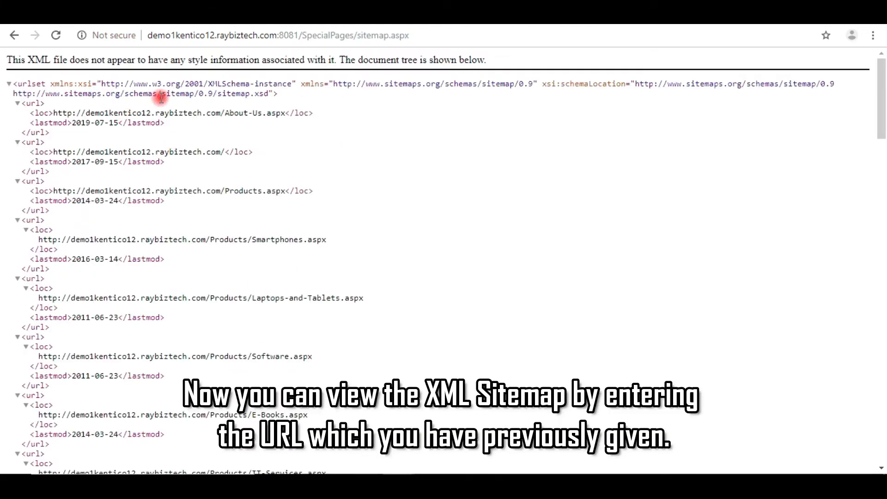
# Scroll through the rendered XML sitemap to reveal further Corporate Site URLs such as Partners and Community.
pyautogui.scroll(-3)
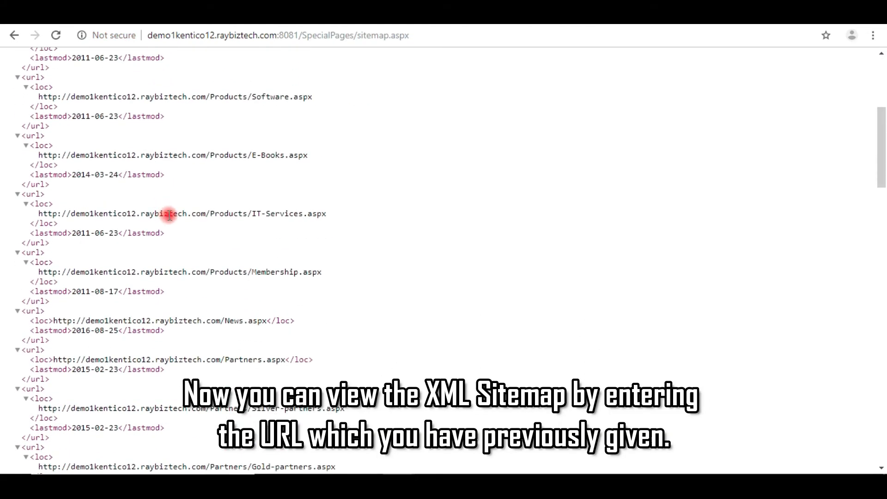
pyautogui.scroll(-3)
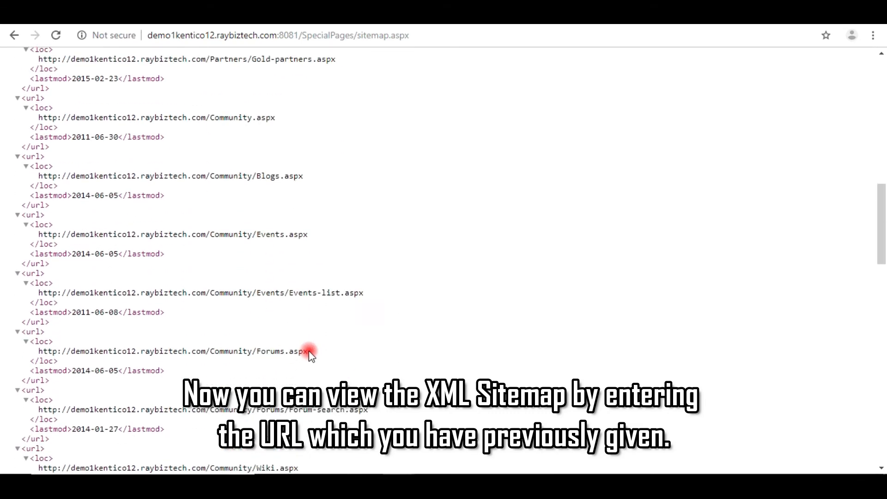